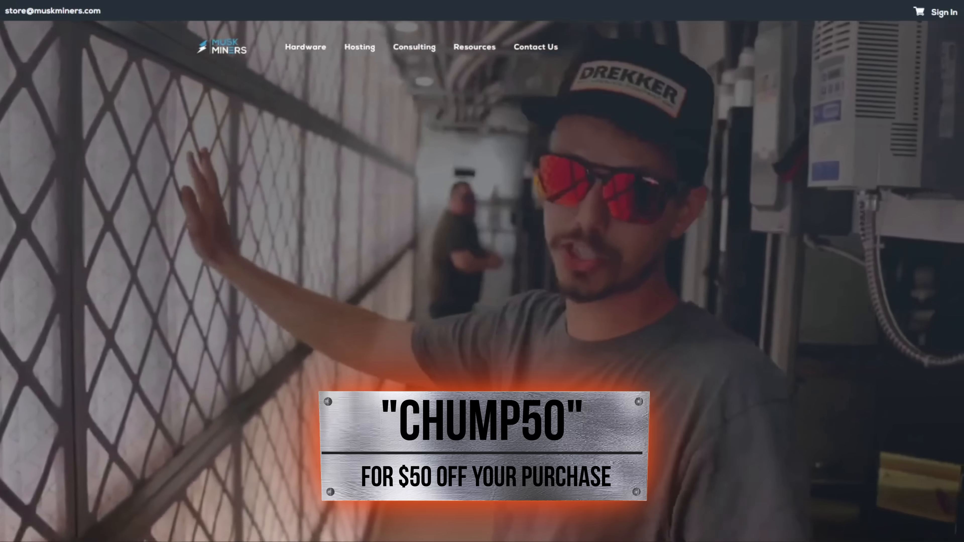
- Browse the Musk Miners Hardware catalogue of Antminer machines and prices
click(305, 47)
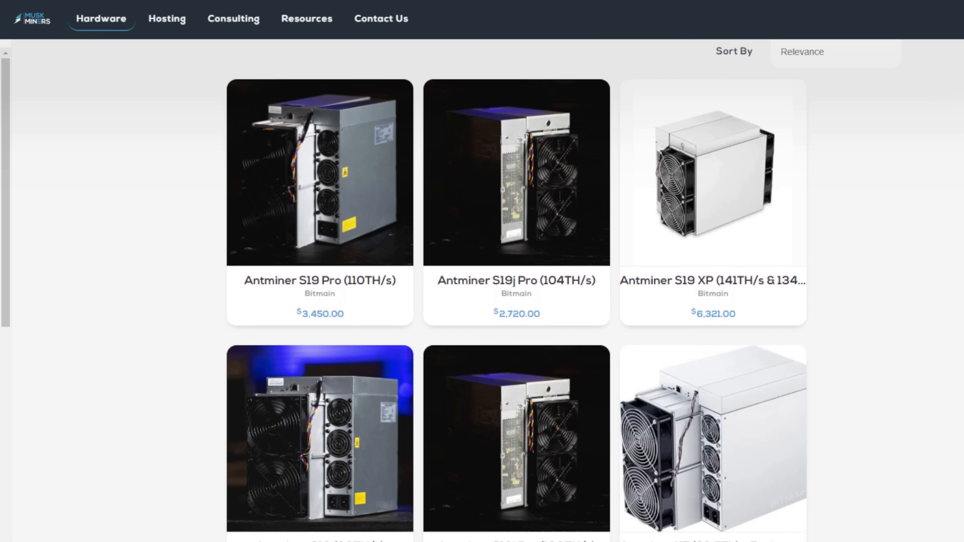
scroll(down, 3)
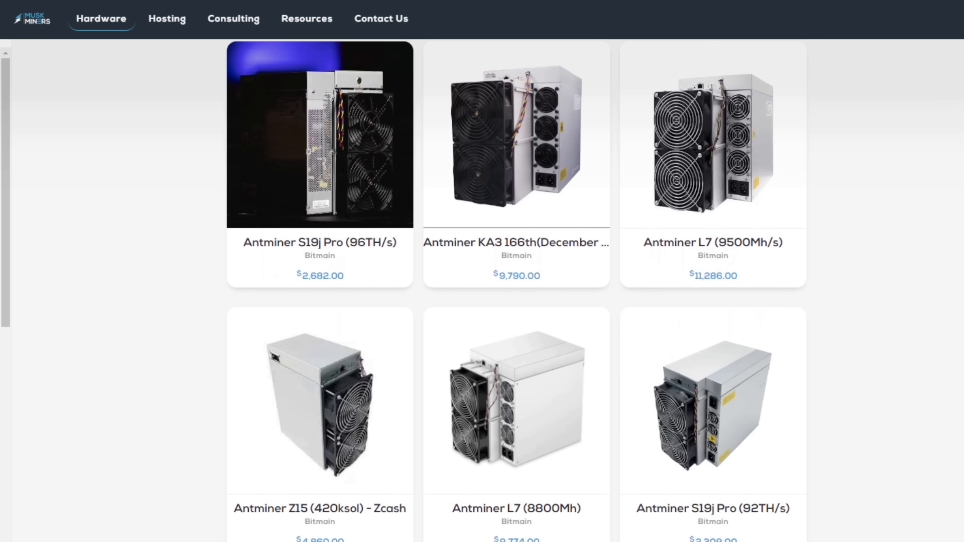
scroll(down, 3)
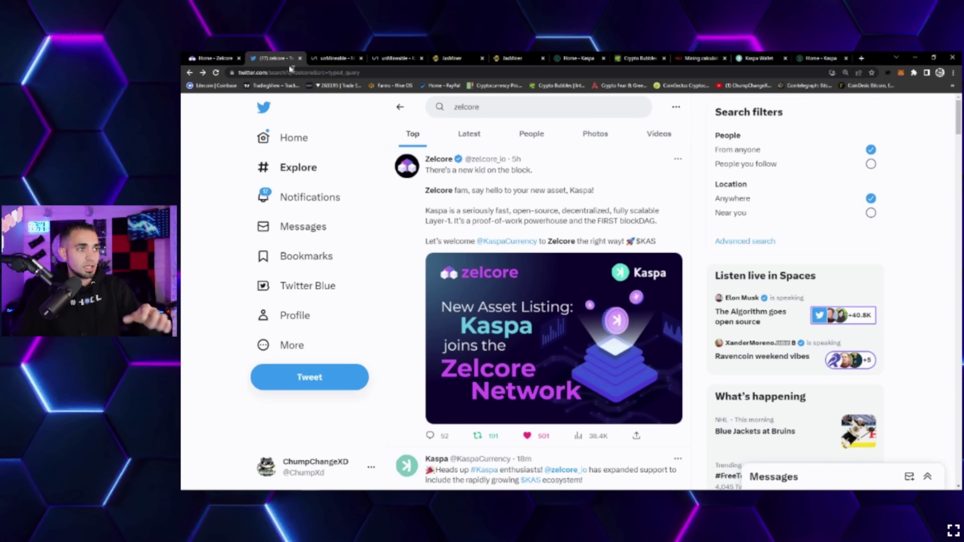
mouse_move(636, 334)
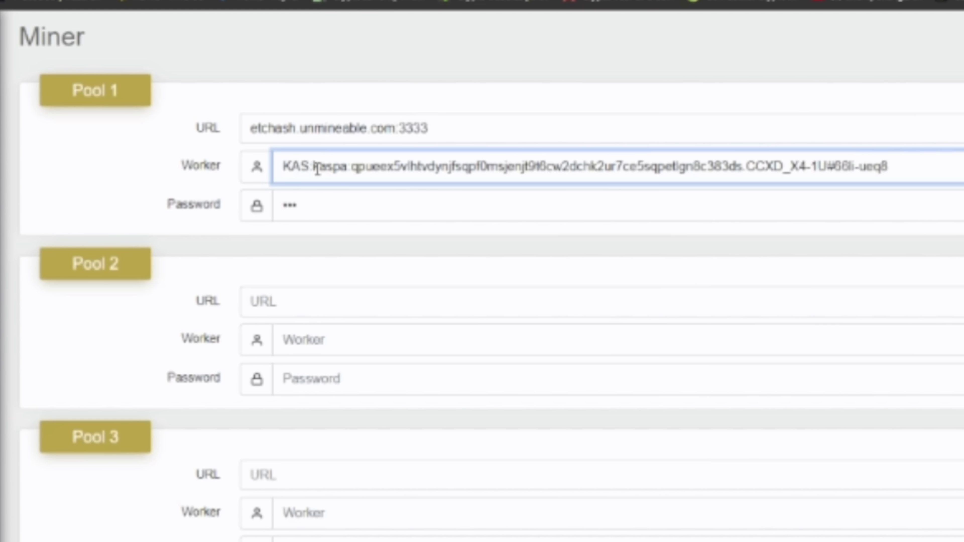
- Highlight the Kaspa address in the Pool 1 Worker field of the Jasminer miner settings
double_click(330, 167)
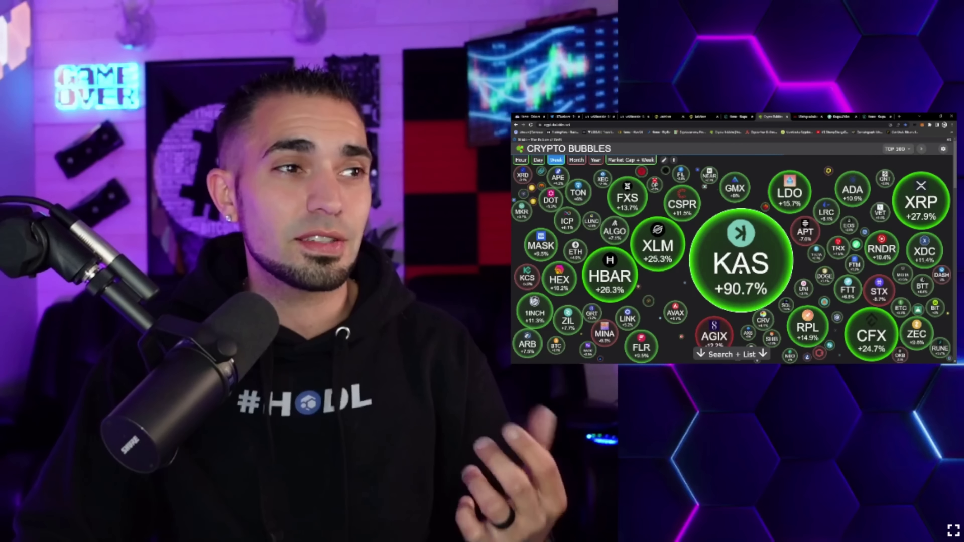
- Compare KAS's Day, Month and Week gains on Crypto Bubbles, then go to the Hashrate.no GPU list
click(537, 159)
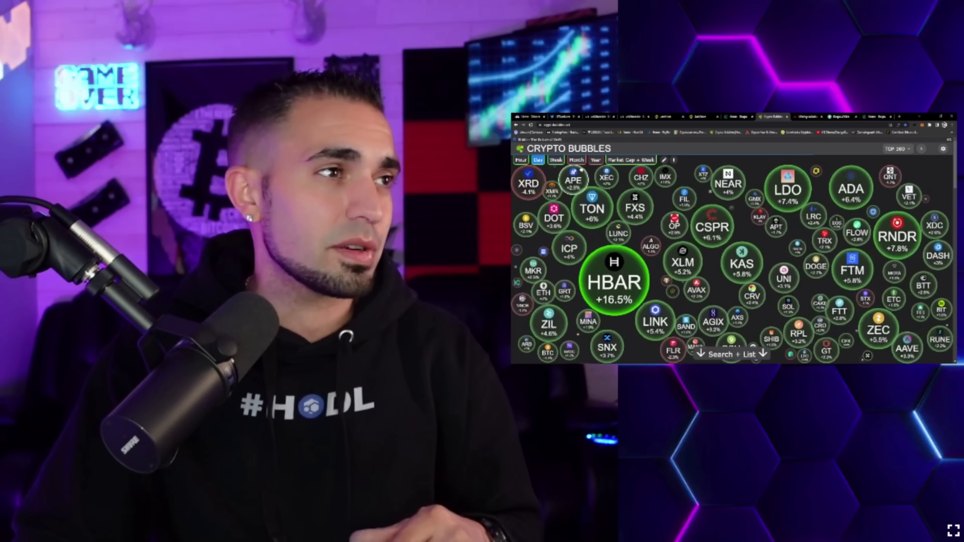
click(575, 160)
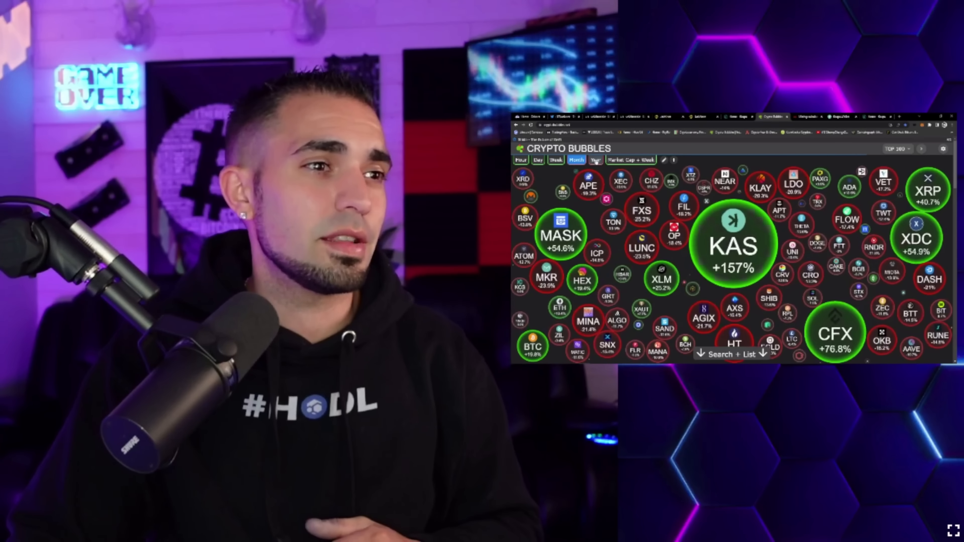
click(537, 160)
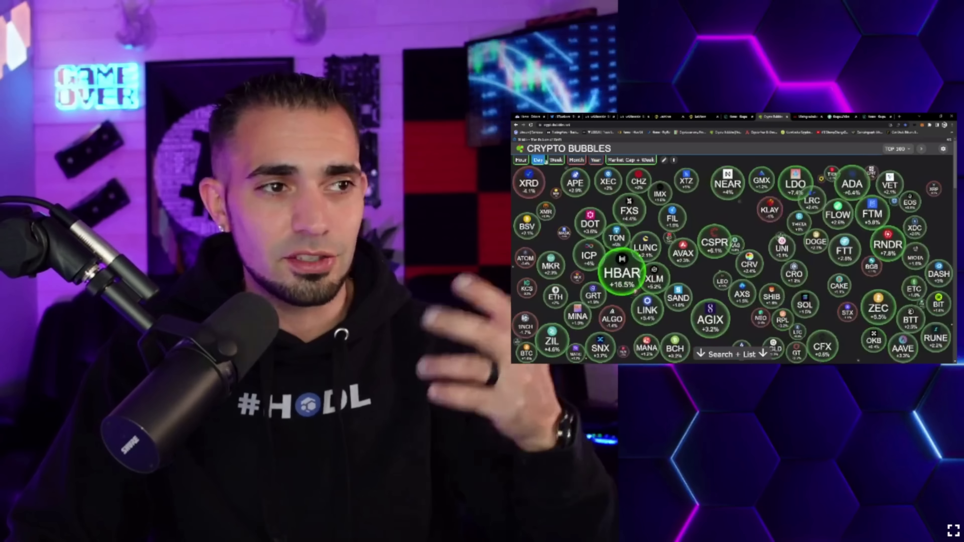
click(554, 160)
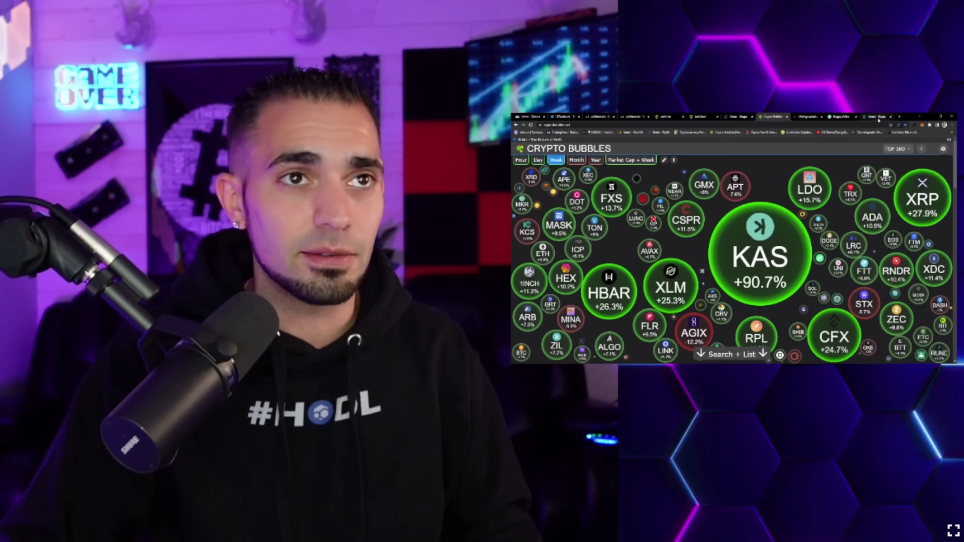
click(806, 117)
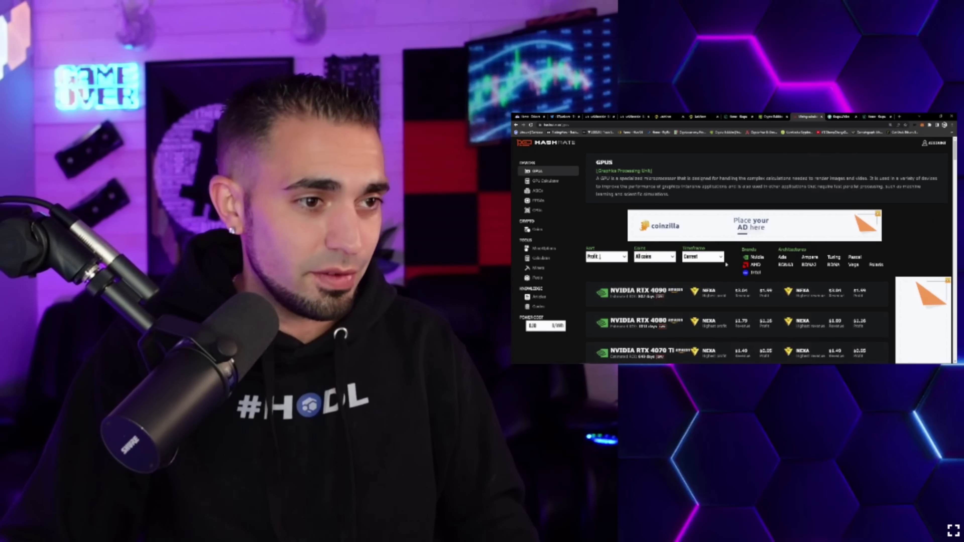
- Scroll through the Hashrate.no GPU profitability rankings from RTX 4090 past RTX 3060
scroll(down, 3)
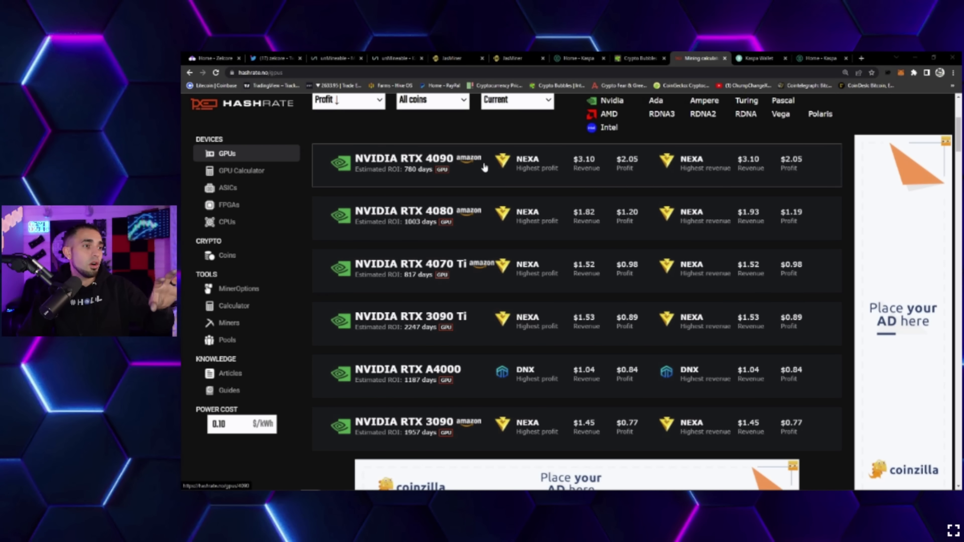
mouse_move(542, 167)
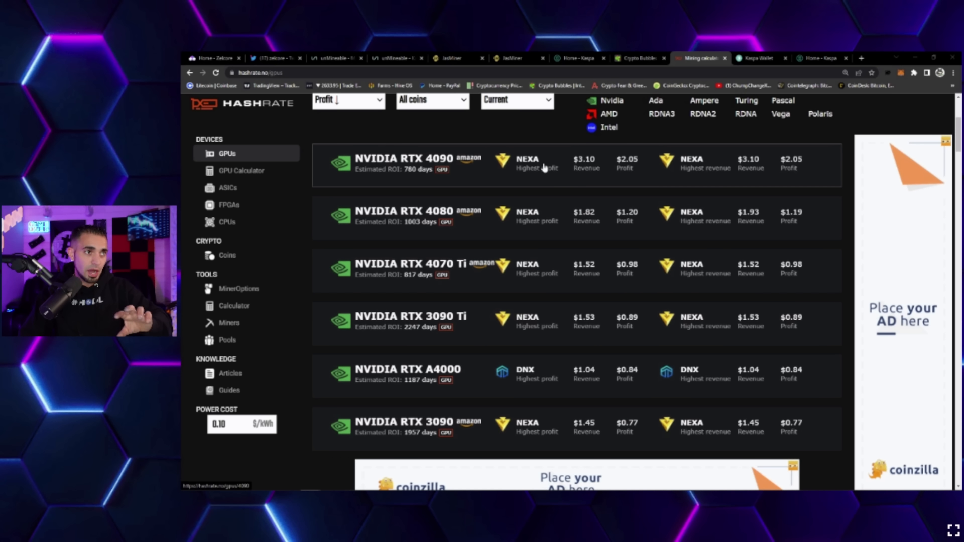
mouse_move(370, 225)
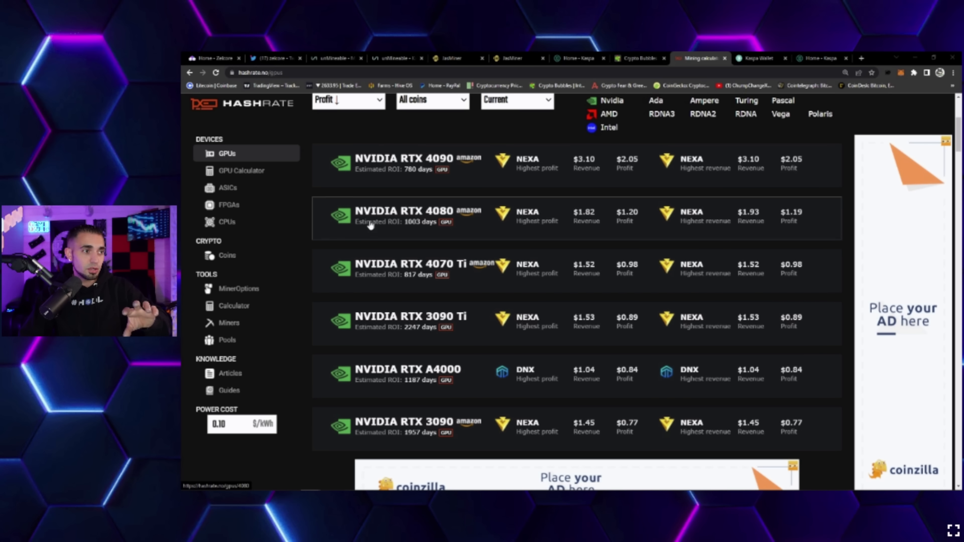
scroll(down, 3)
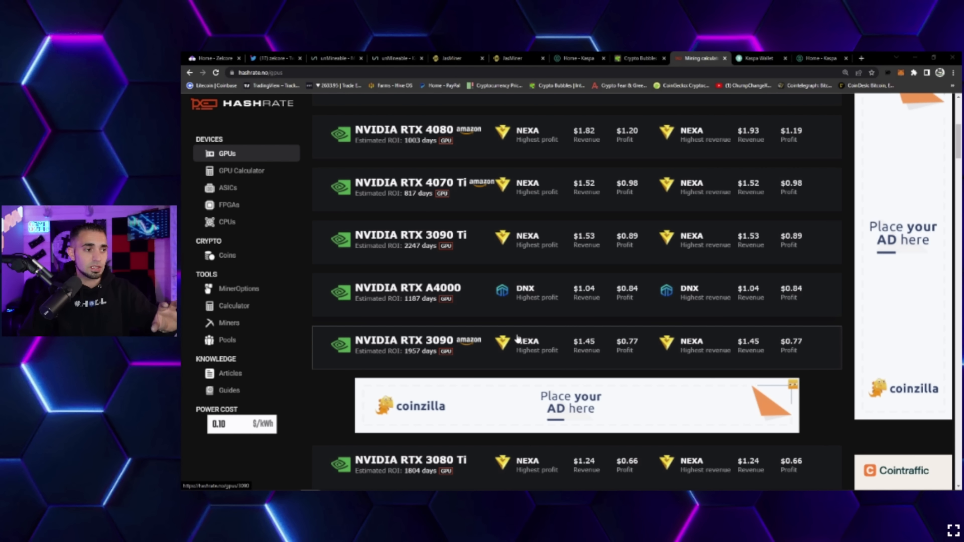
scroll(down, 3)
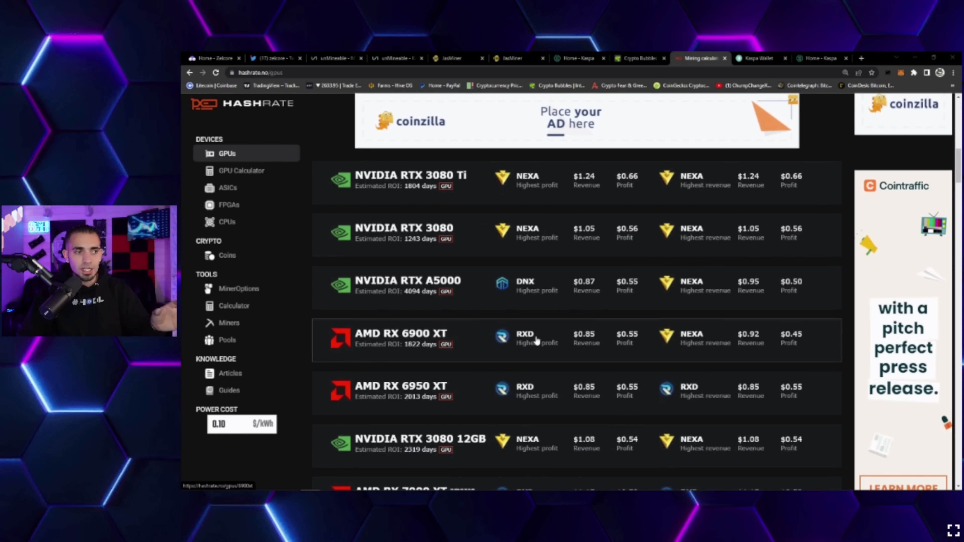
scroll(down, 3)
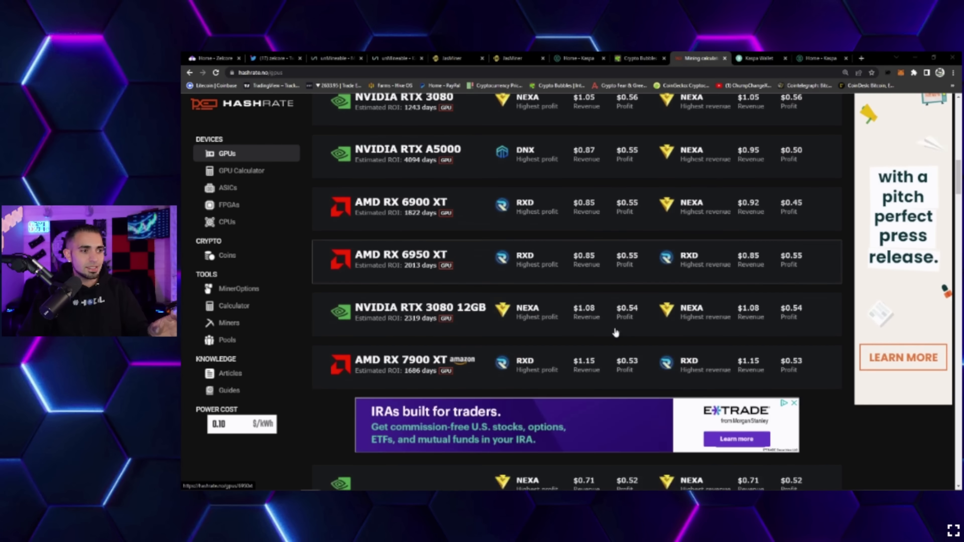
scroll(down, 3)
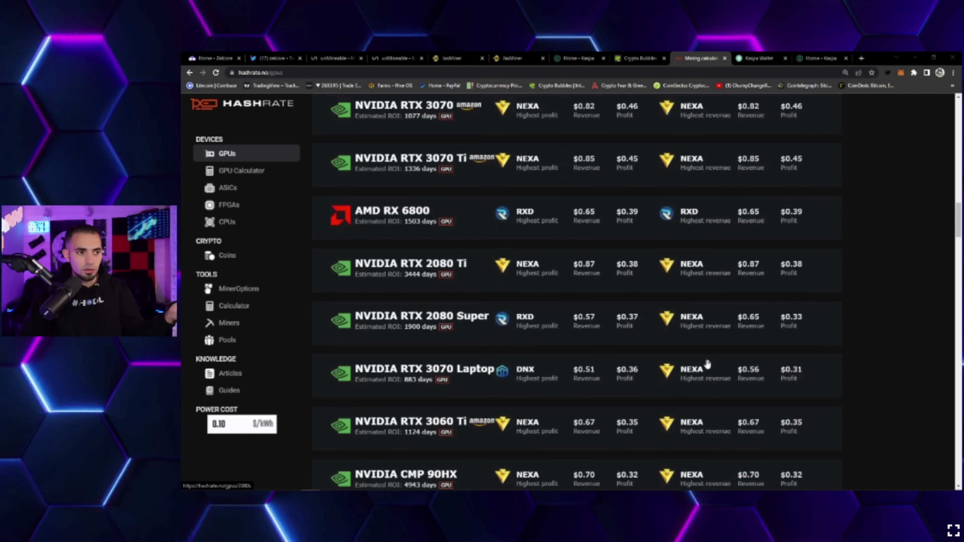
scroll(down, 3)
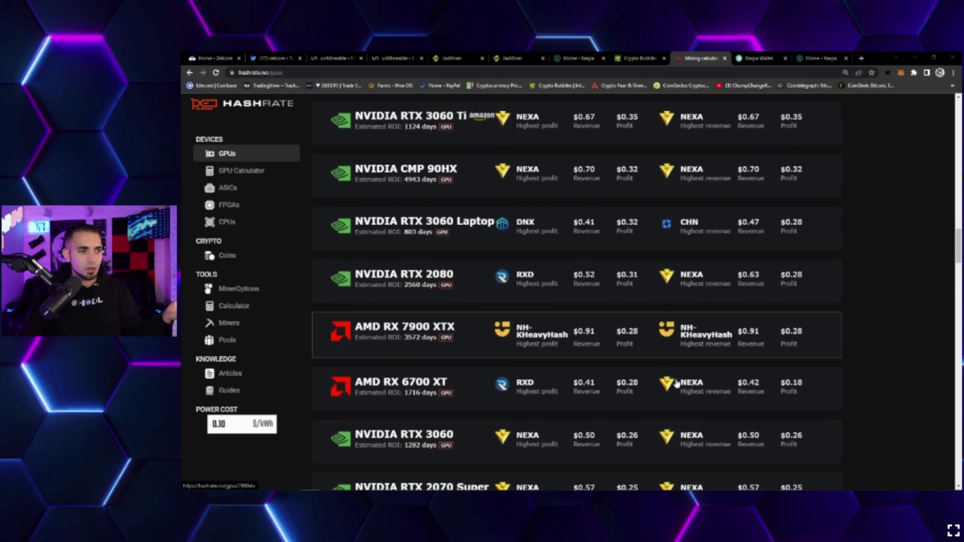
scroll(down, 3)
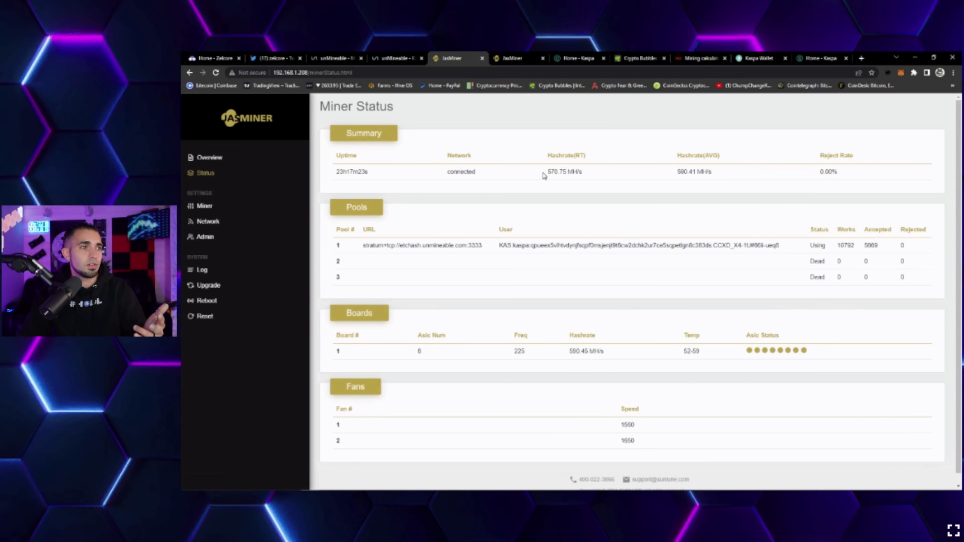
- Review the first Jasminer's Miner Status page while it mines Kaspa via unMineable
double_click(565, 172)
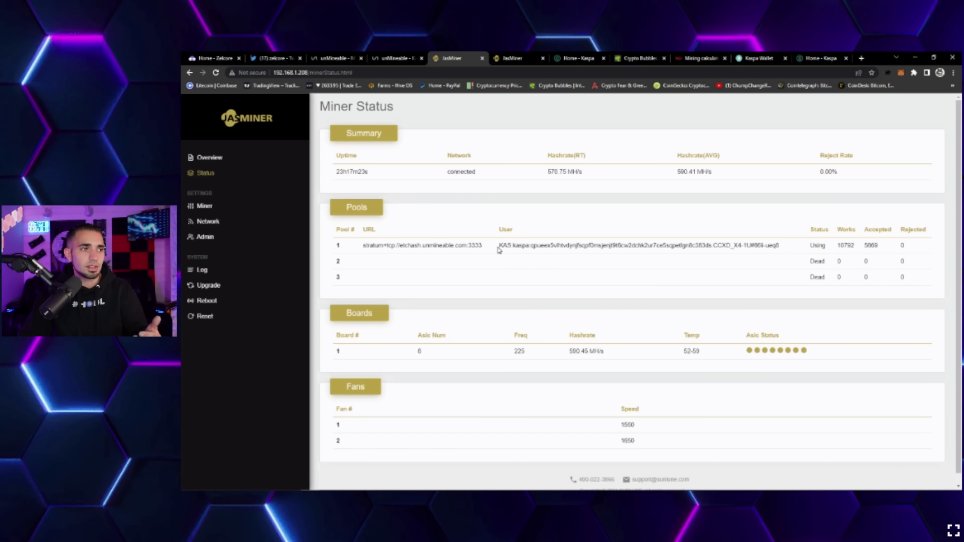
double_click(508, 245)
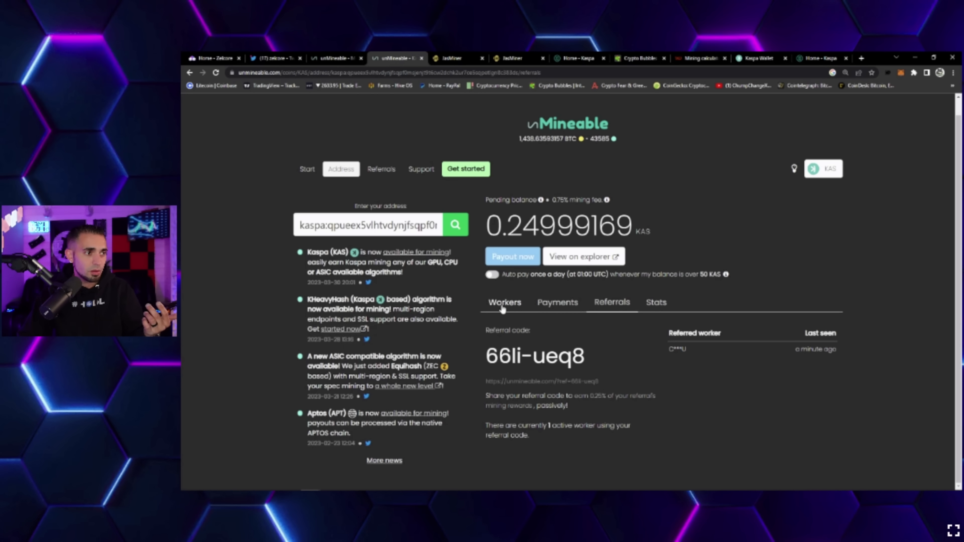
- Show the Kaspa address's Etchash worker at 320 Mh/s on unMineable, then view the second JasMiner's status
click(505, 302)
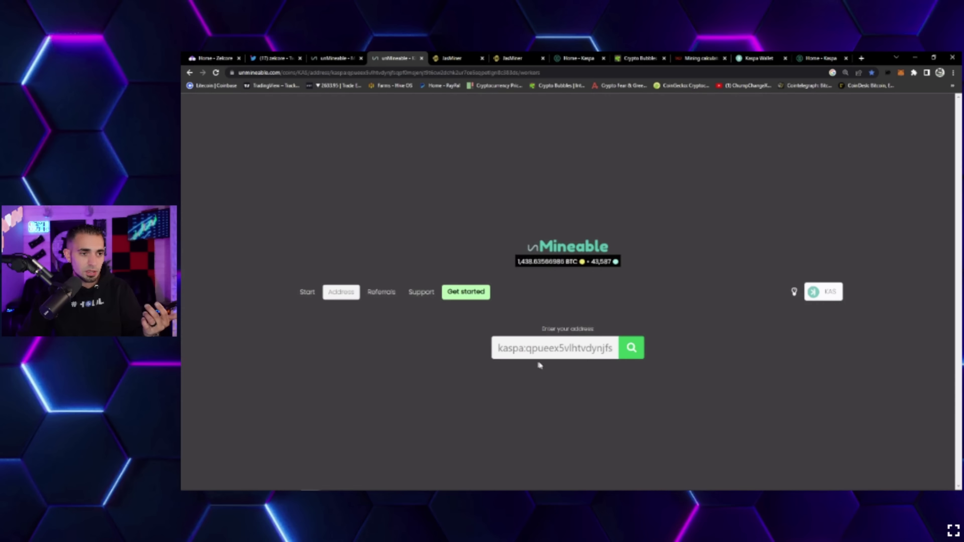
click(631, 348)
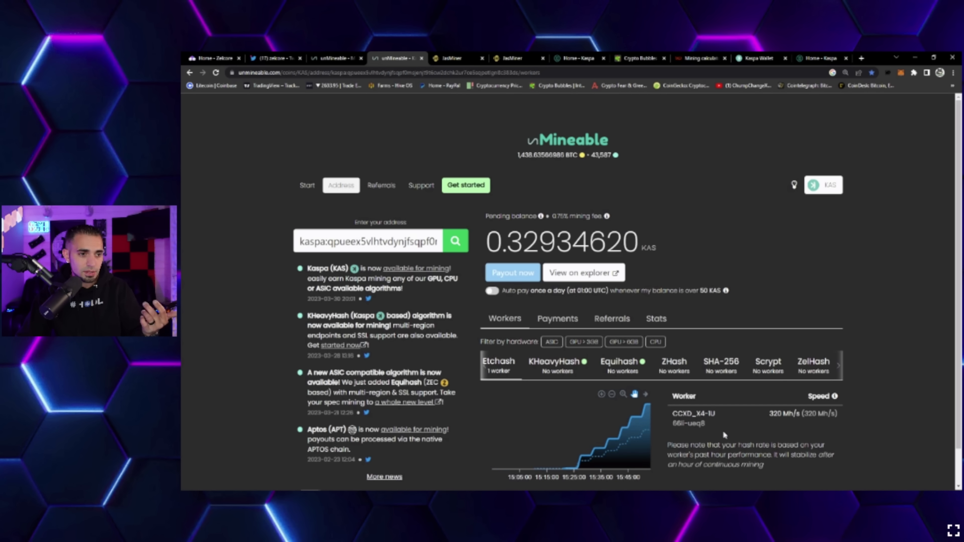
click(513, 57)
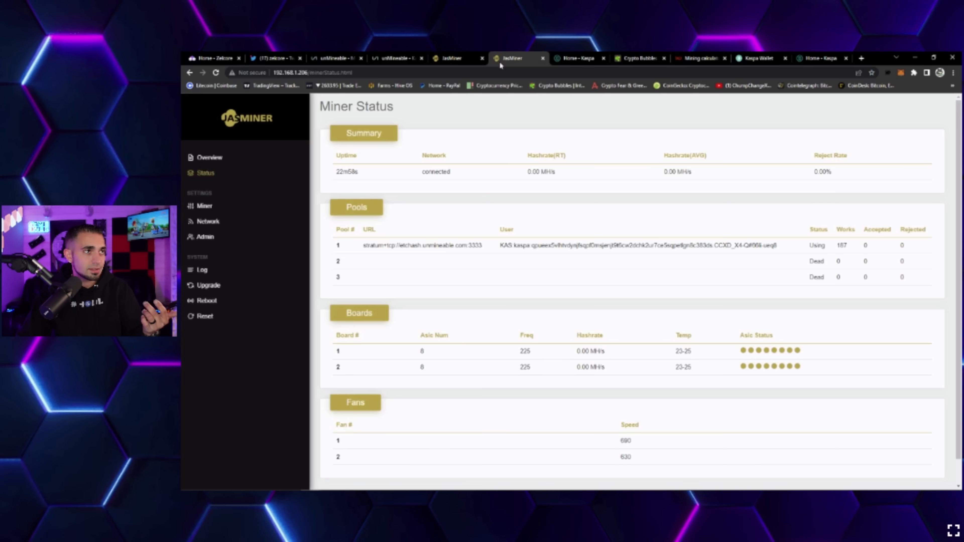
mouse_move(737, 181)
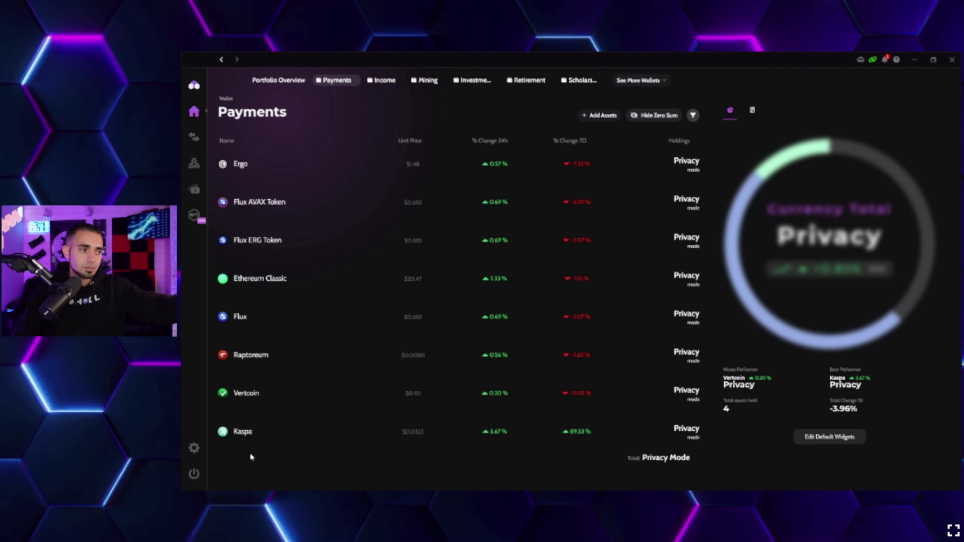
mouse_move(242, 442)
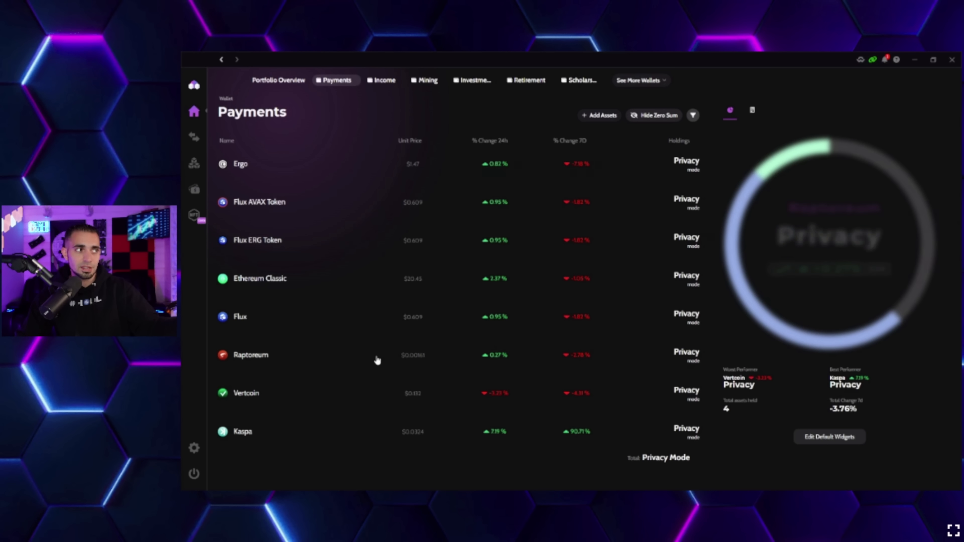
mouse_move(344, 325)
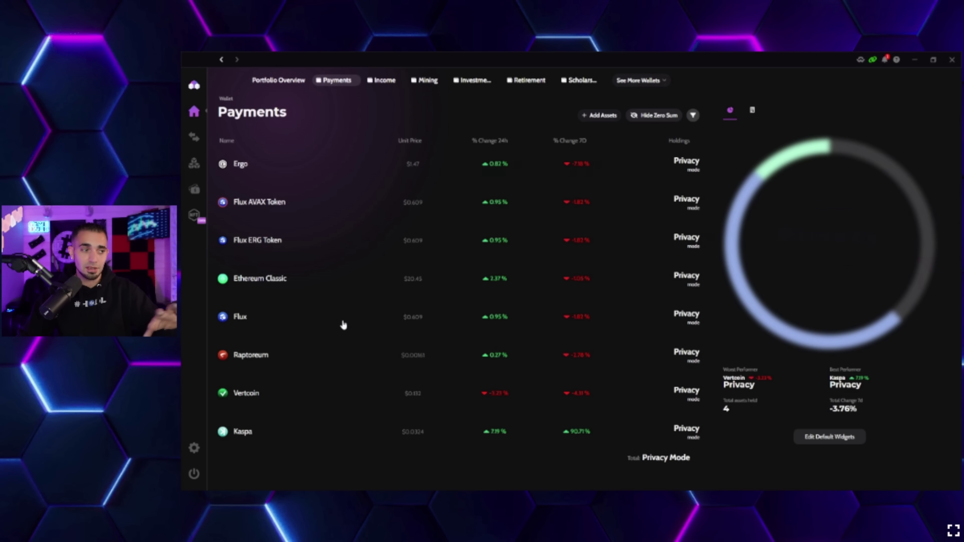
- Switch from the Payments wallet to the Income wallet in Zelcore
click(384, 80)
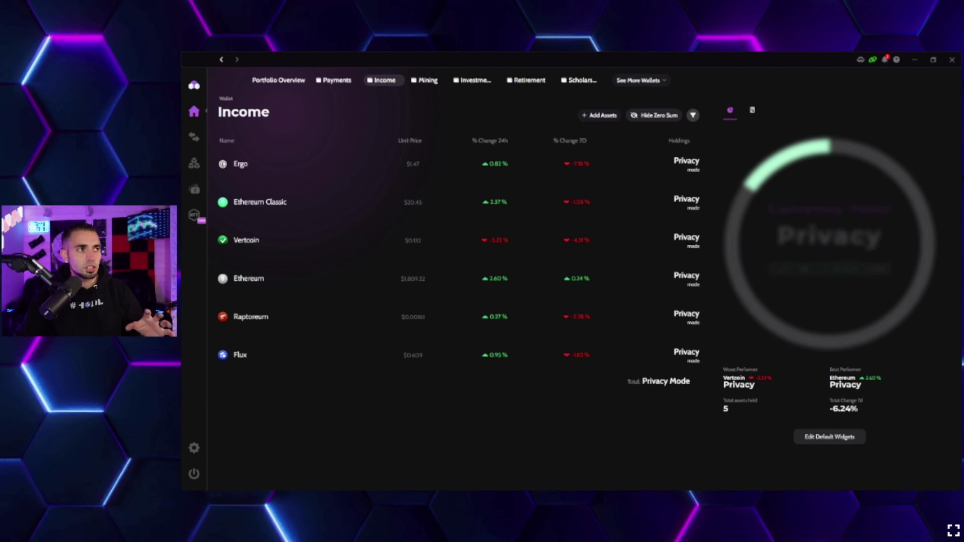
- Add the Kaspa (KAS) coin to Zelcore's Income wallet via Add asset search 'kaspa'
click(600, 116)
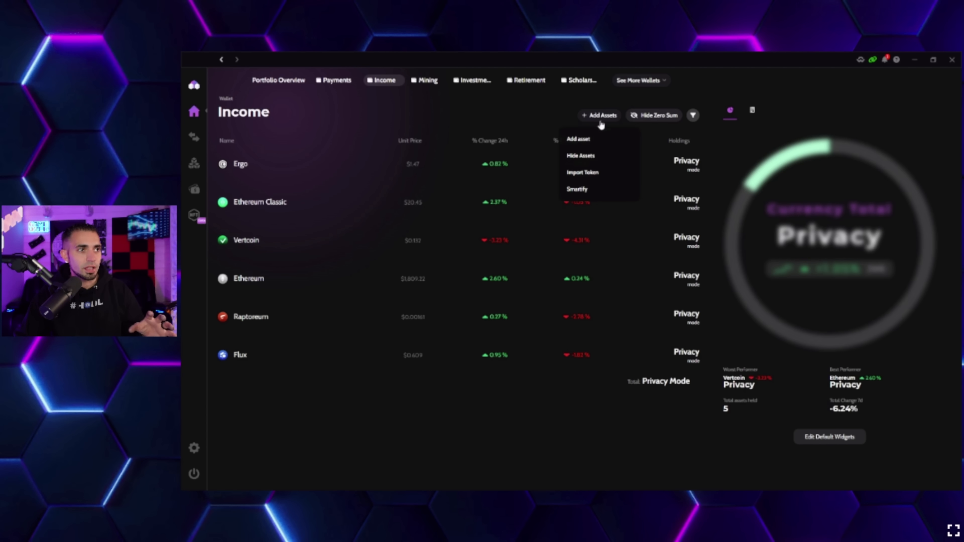
click(577, 139)
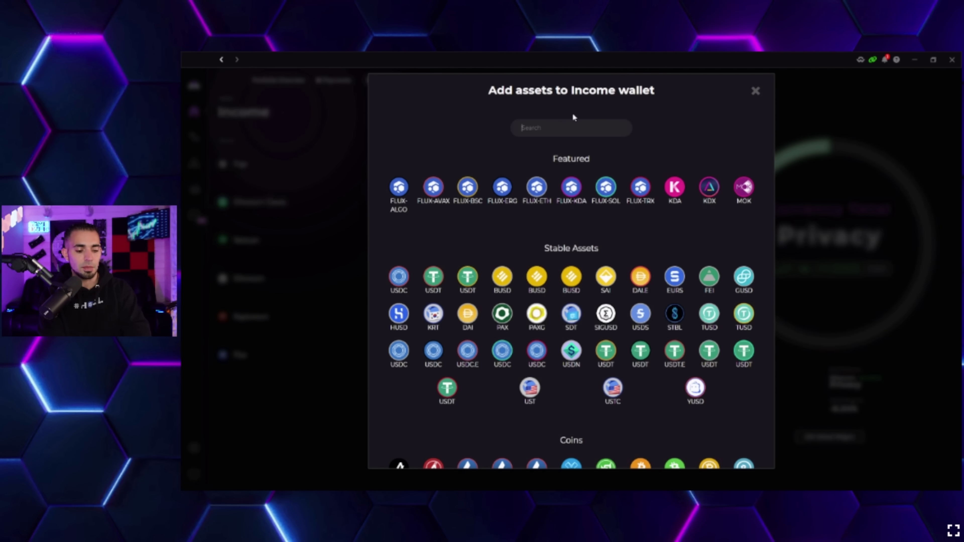
text(kaspa)
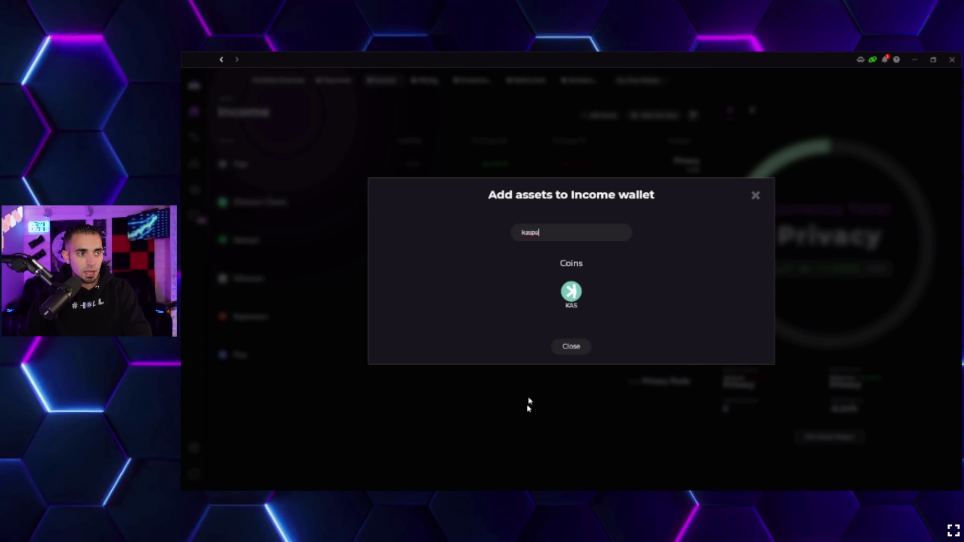
click(570, 291)
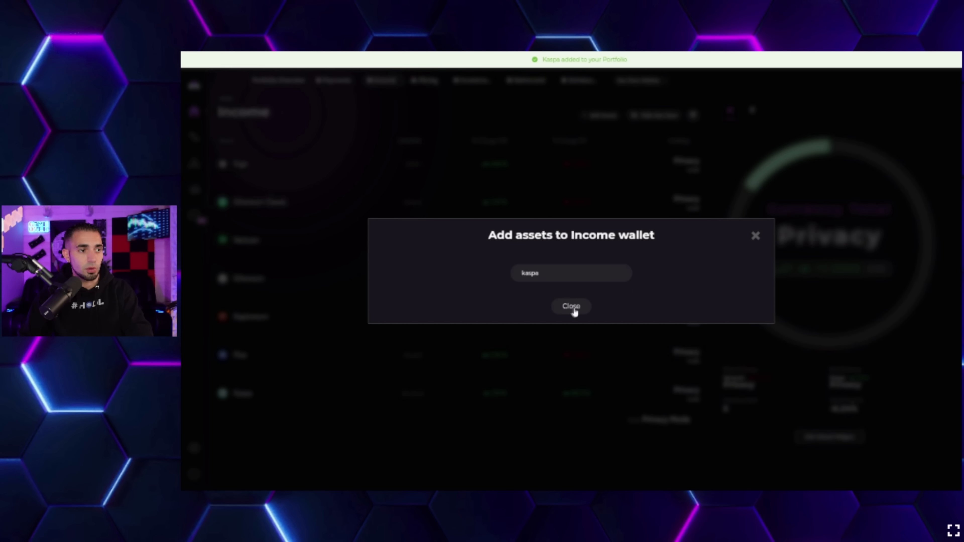
click(571, 307)
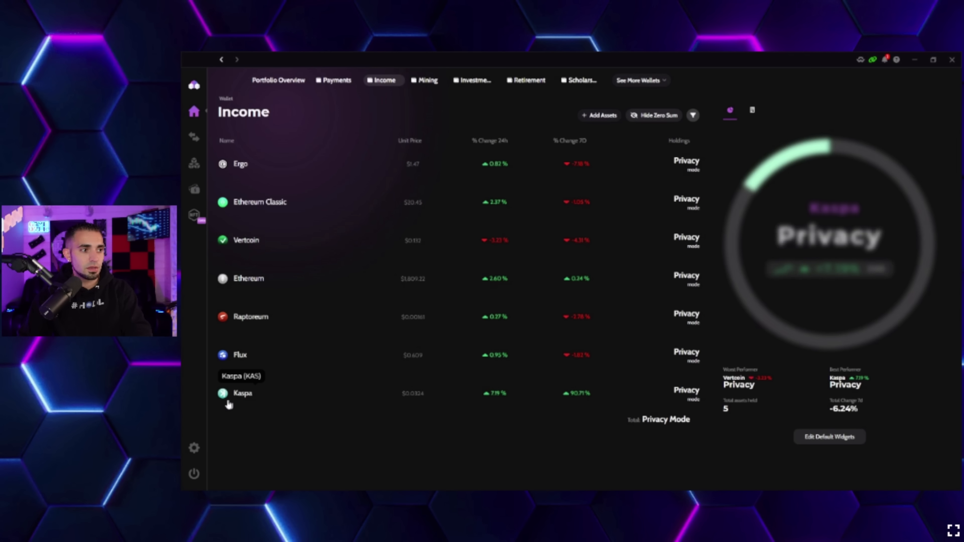
mouse_move(246, 381)
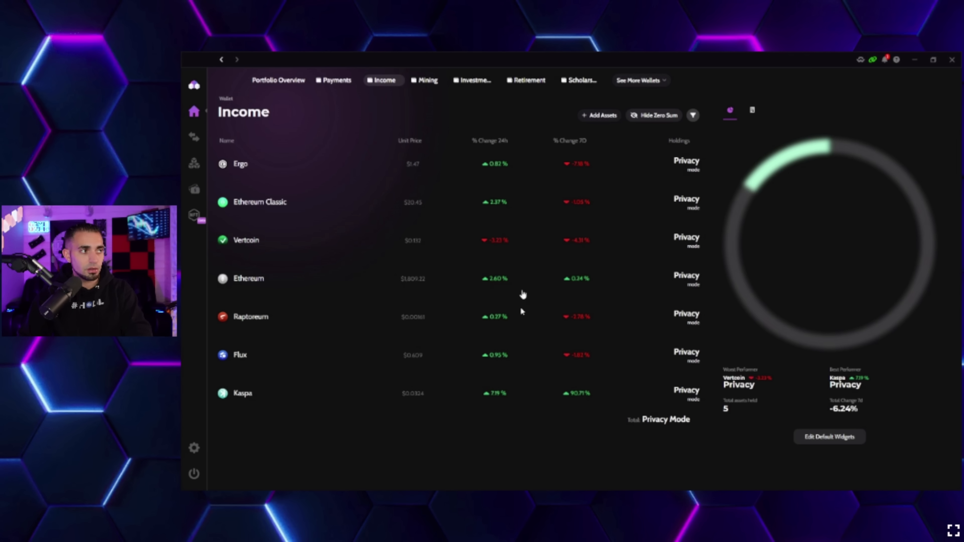
click(654, 115)
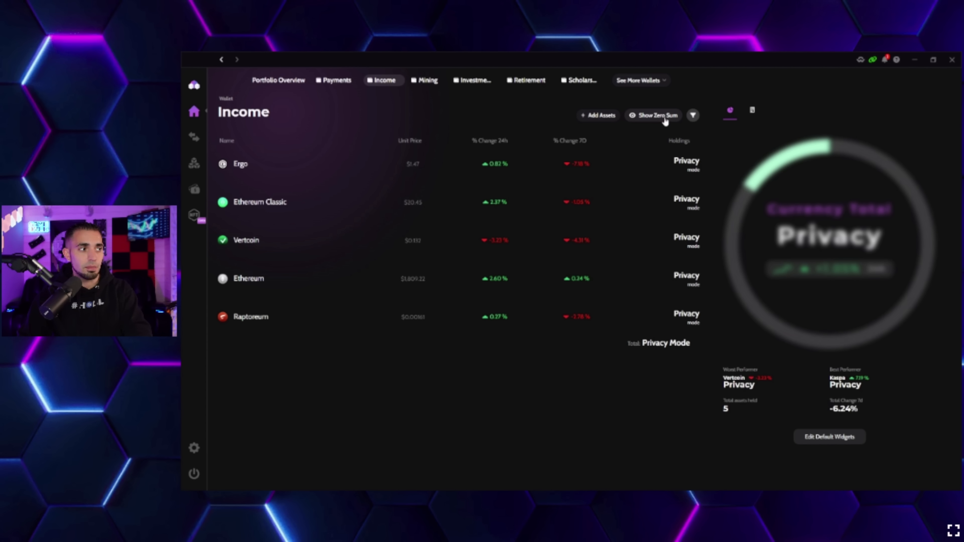
click(653, 115)
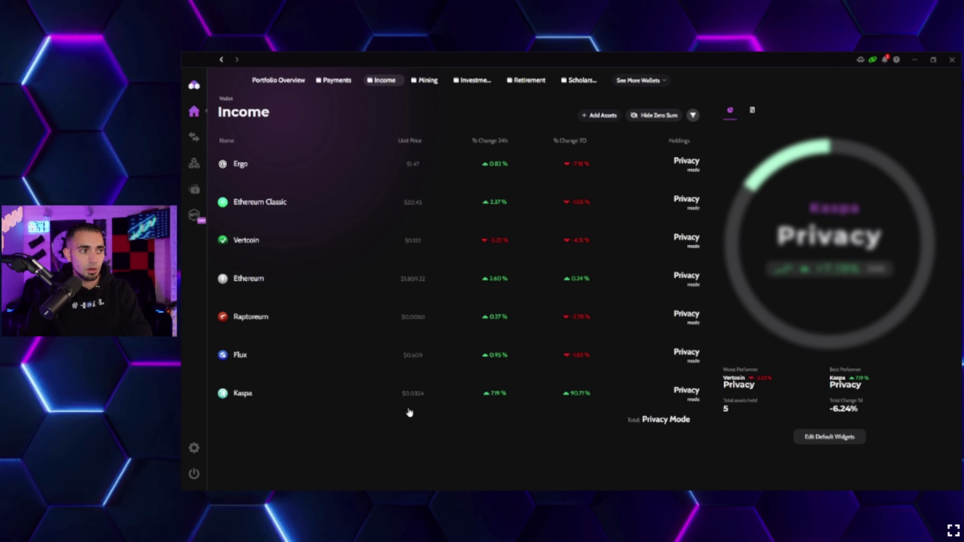